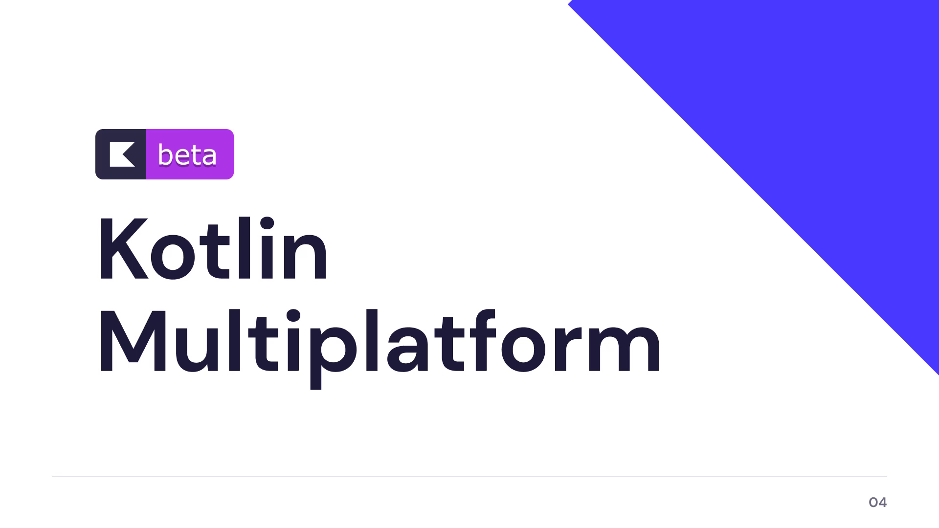
key(Right)
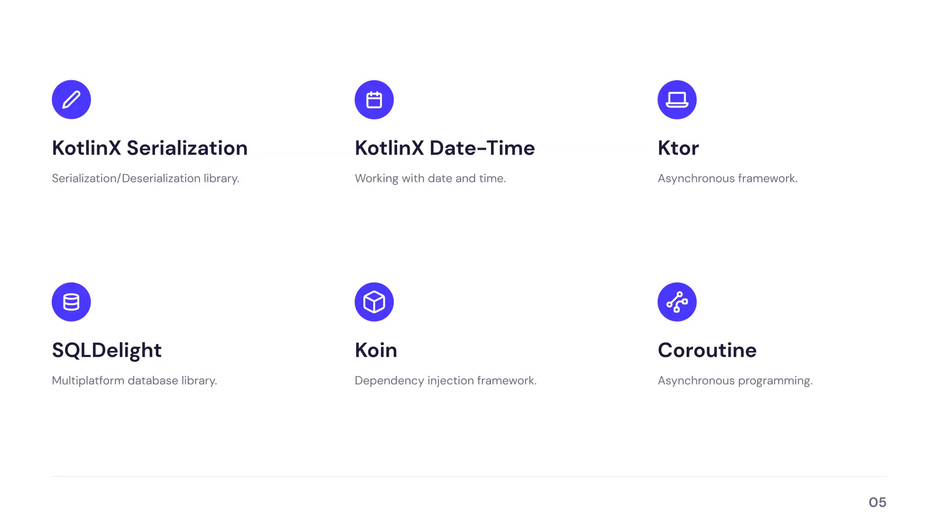